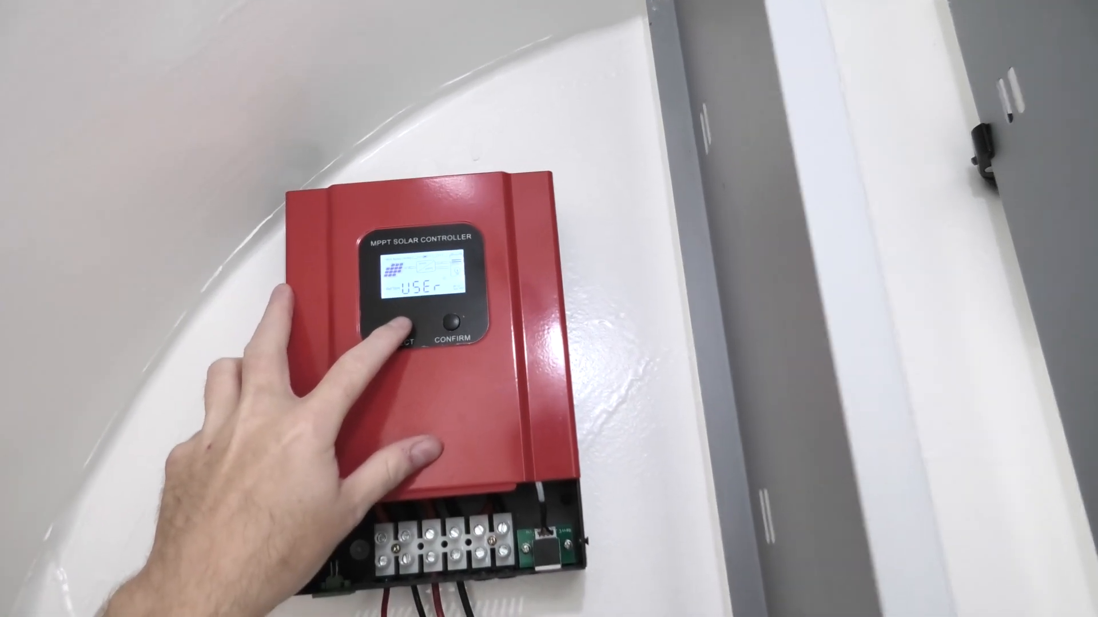
Advance the controller display from the USEr screen to PV voltage, then PV current (2.1 A).
{"action": "left_click", "coordinate": [400, 323]}
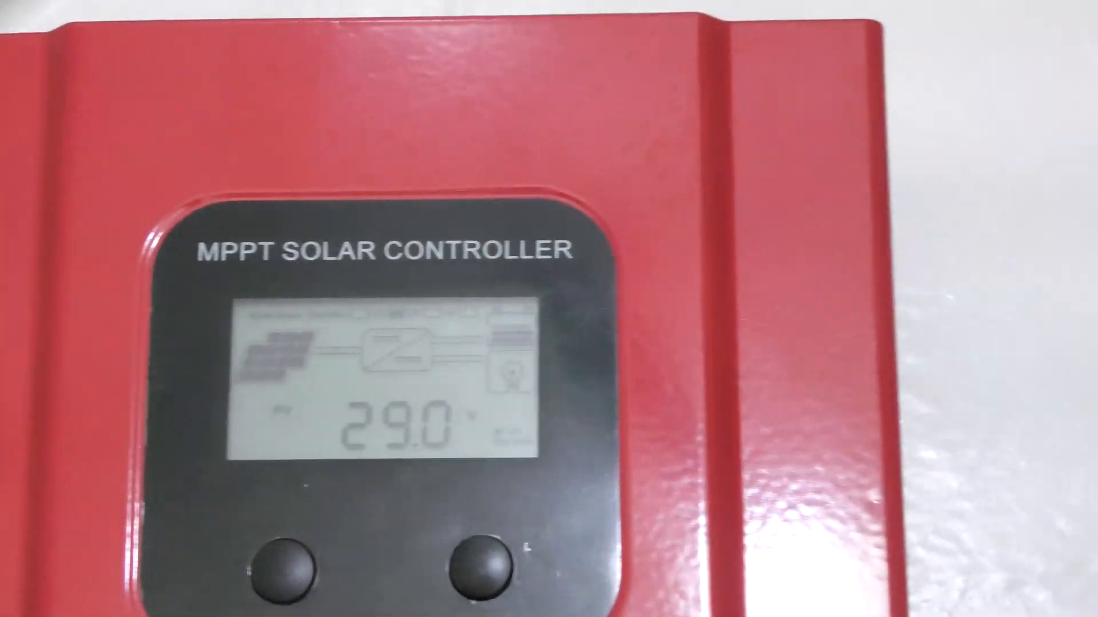
{"action": "left_click", "coordinate": [280, 560]}
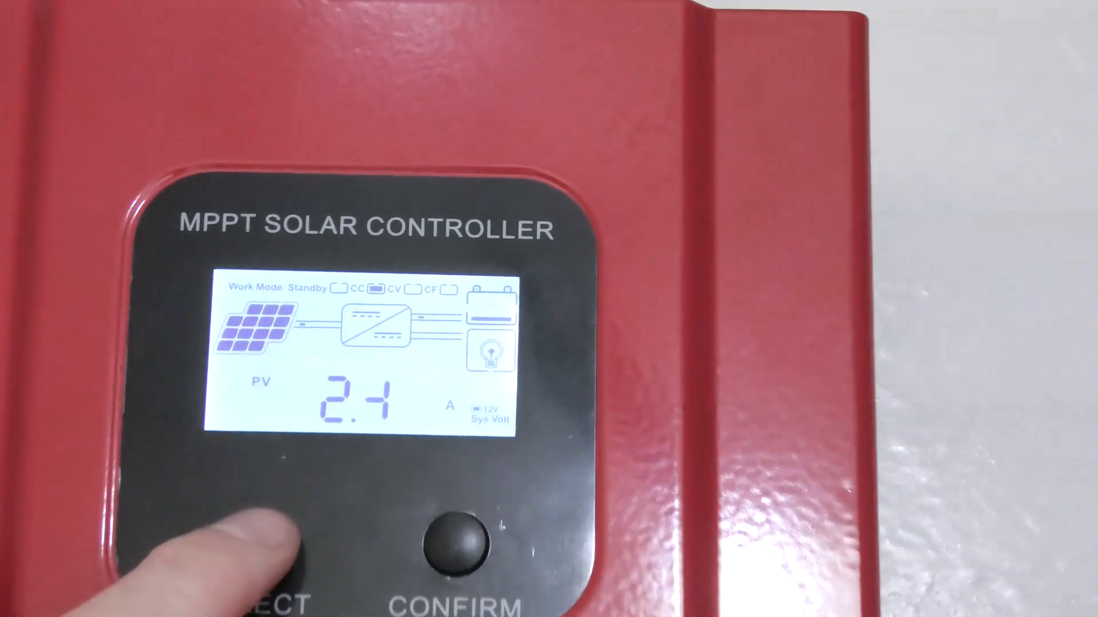